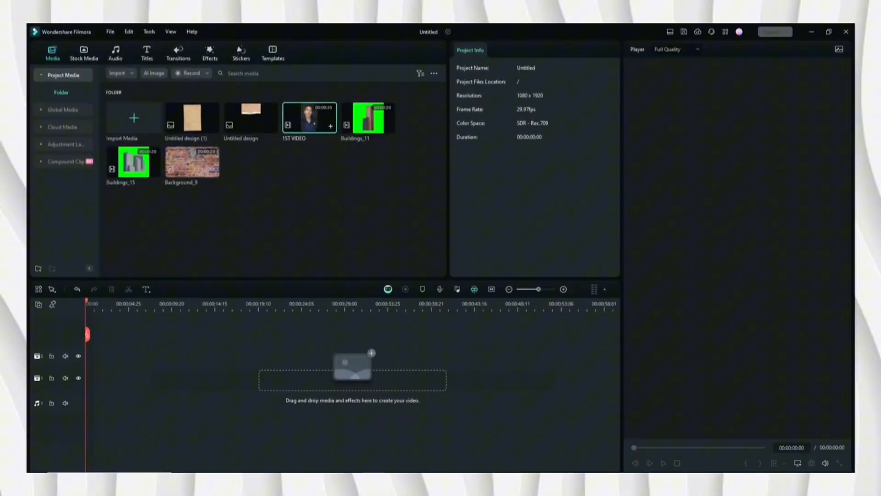
Place 1ST VIDEO on the timeline and zoom the timeline to fit the clip
left_click_drag(310, 117, 242, 377)
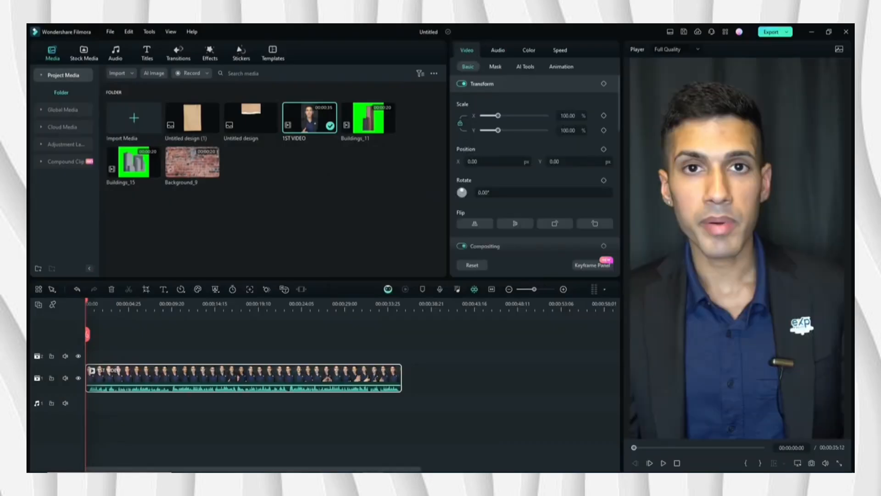
left_click(650, 463)
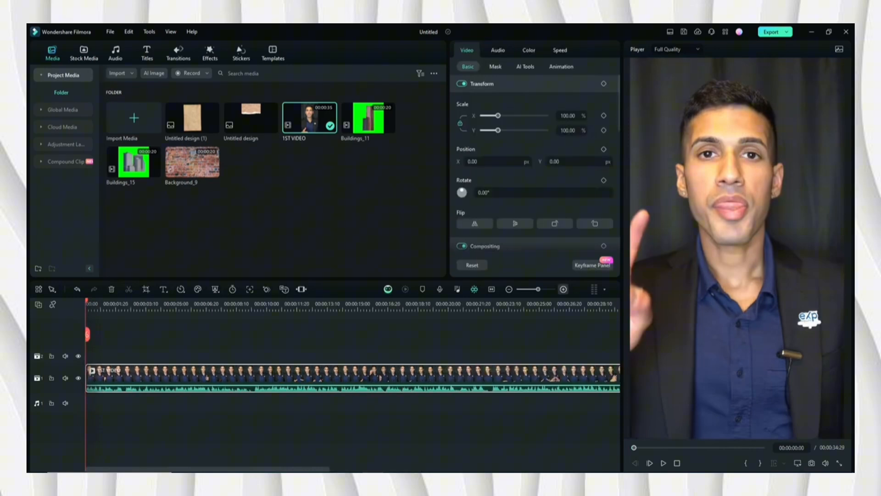
Stretch the Untitled design torn paper across the top over a Stock Media buildings background
left_click_drag(250, 118, 131, 355)
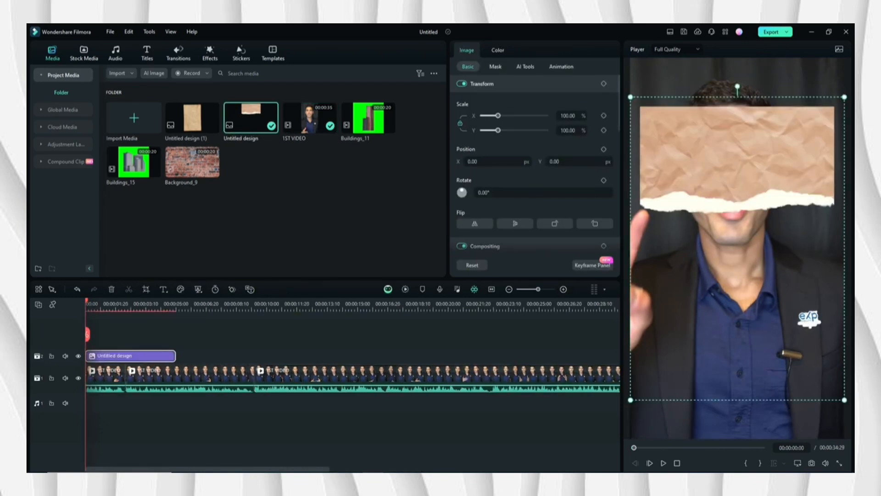
left_click_drag(496, 115, 502, 115)
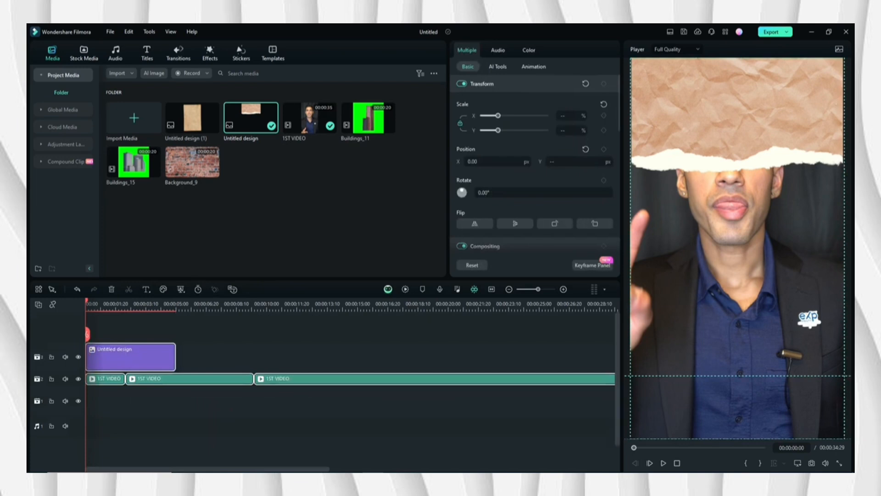
left_click(83, 52)
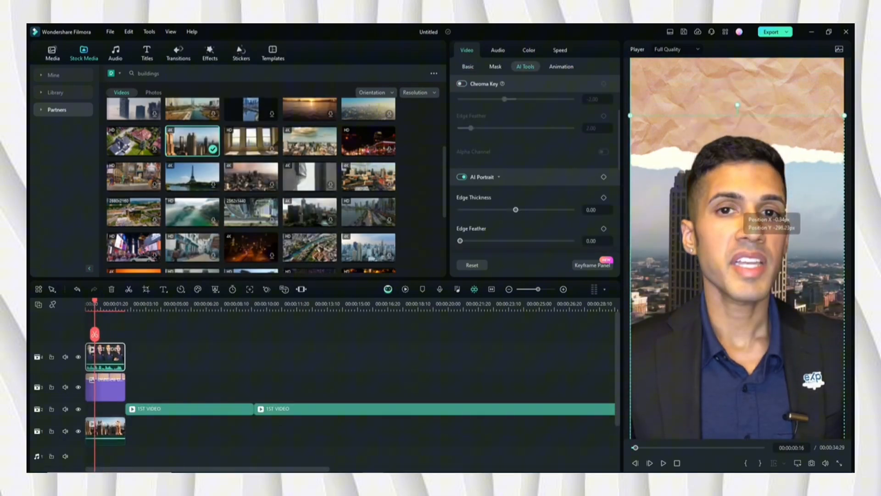
left_click(105, 385)
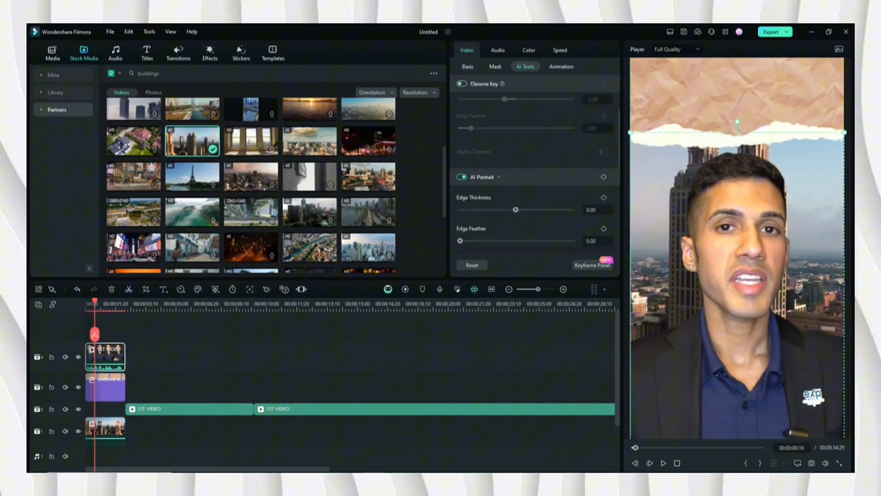
Add a Default Title reading 'Real Estate' and combine the intro into a compound clip
left_click(146, 52)
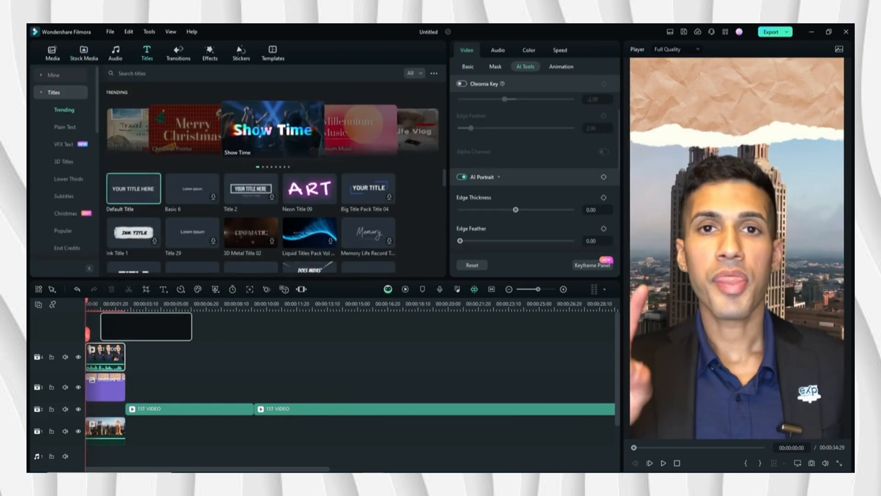
double_click(133, 188)
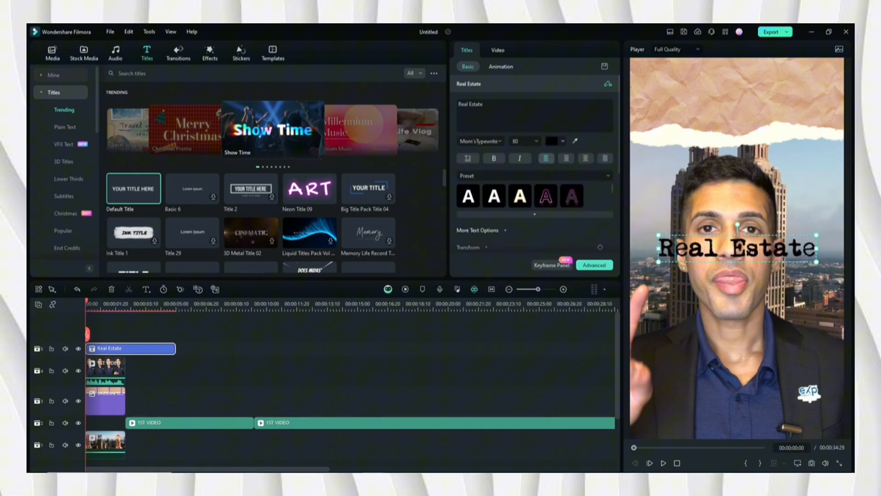
left_click(52, 52)
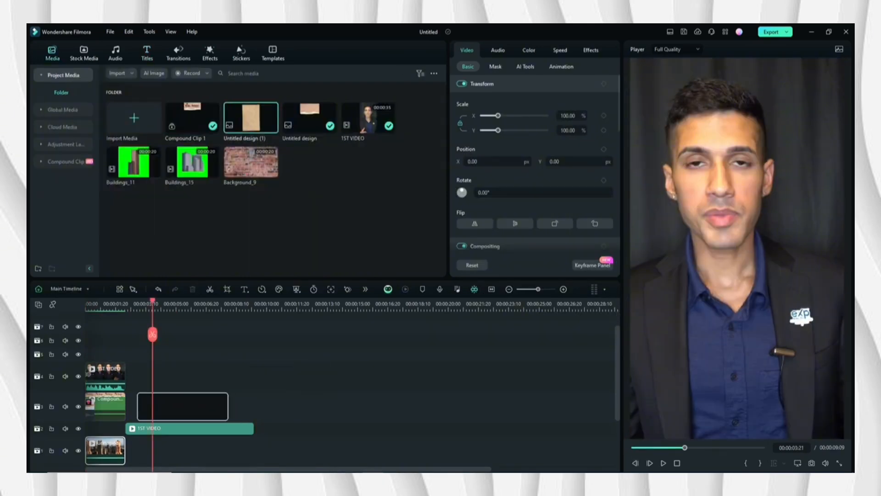
Add Untitled design (1) with a large '1' title at size 290
left_click(170, 405)
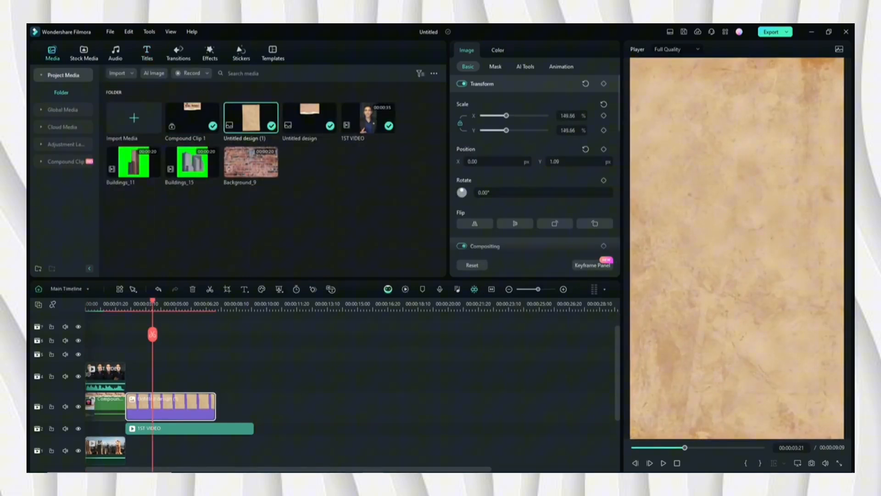
left_click(147, 52)
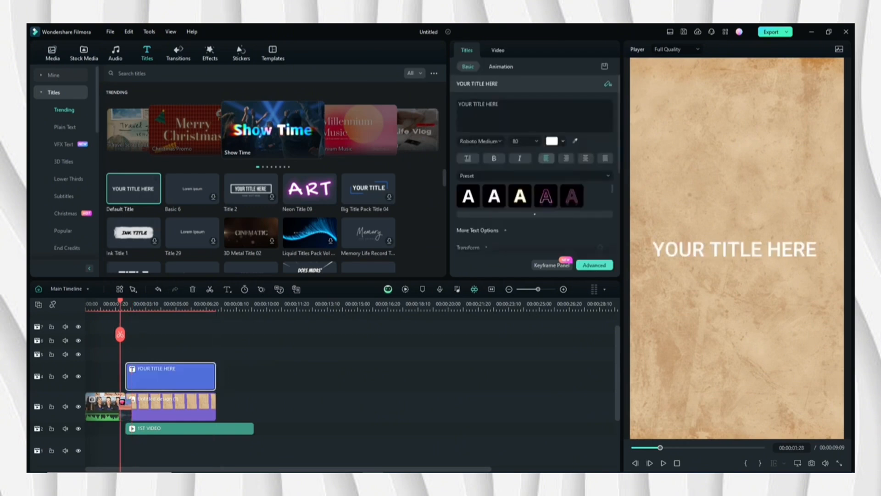
left_click(481, 141)
type("1")
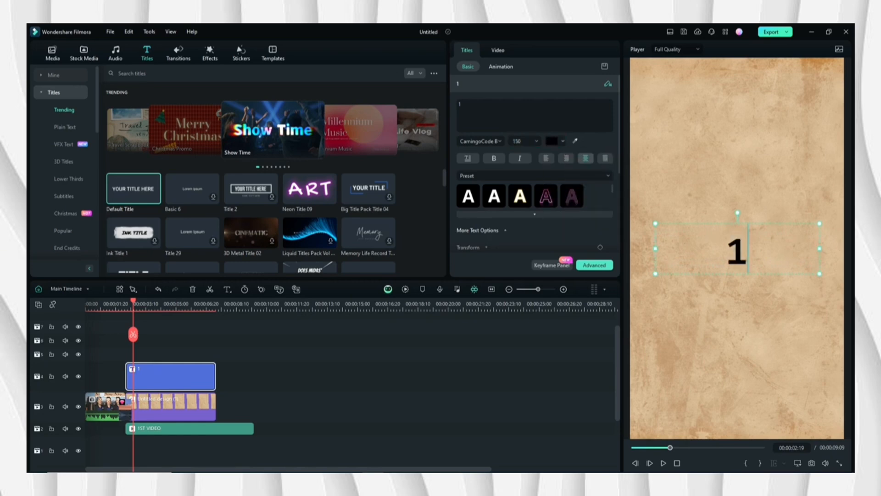
type("290")
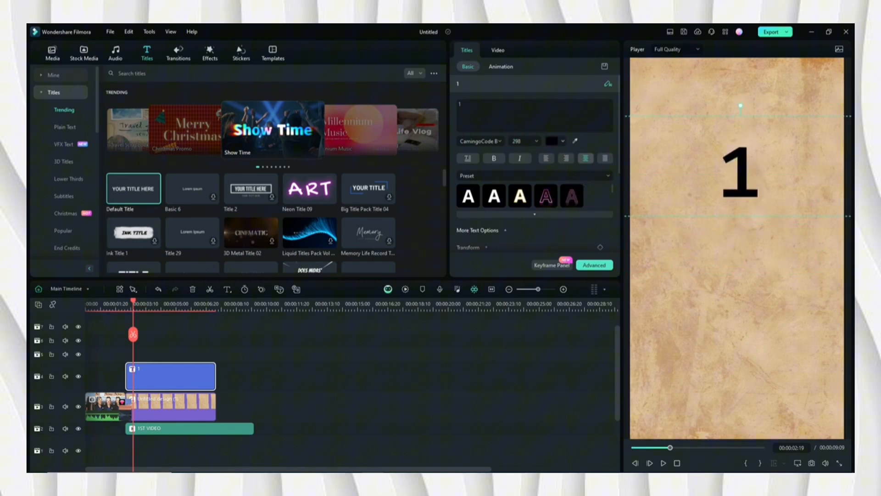
left_click(51, 52)
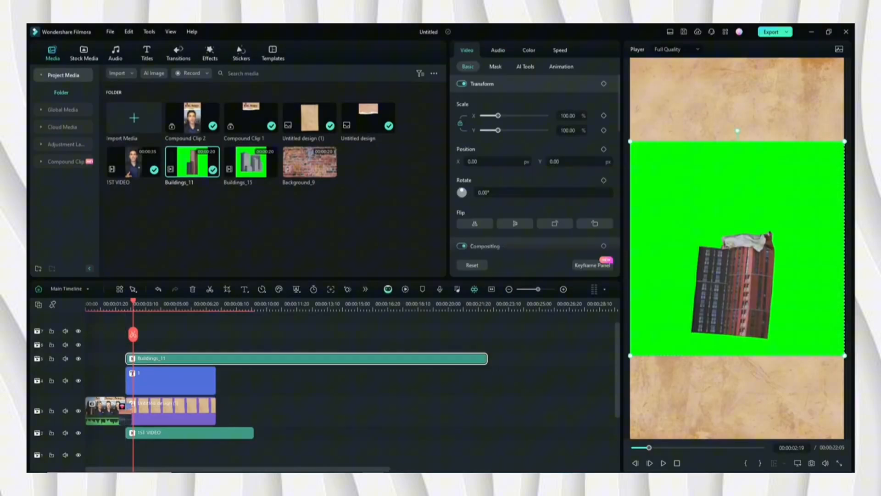
Trim the building clips and place the cut-out speaker after them over a blurred city background
left_click(525, 66)
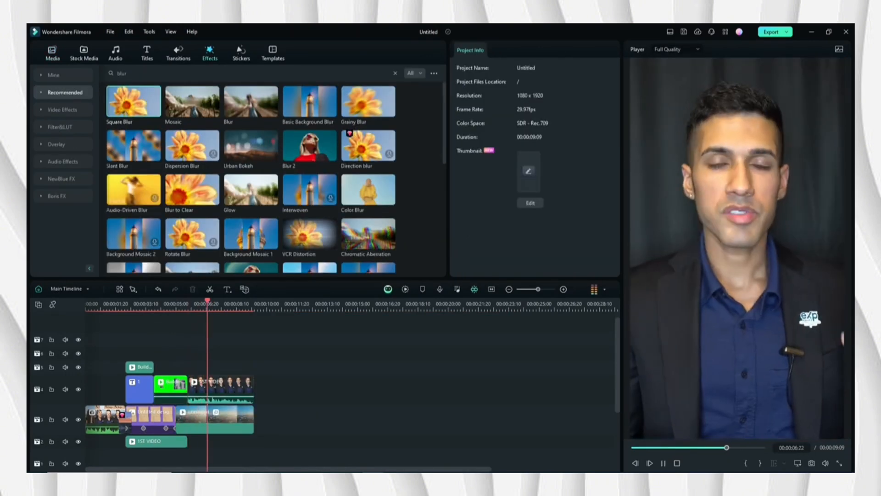
left_click(220, 388)
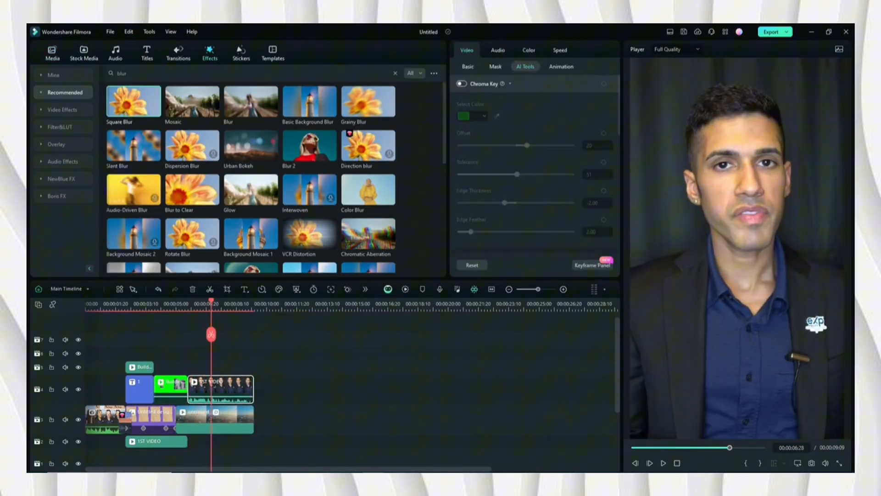
left_click(462, 228)
type("money")
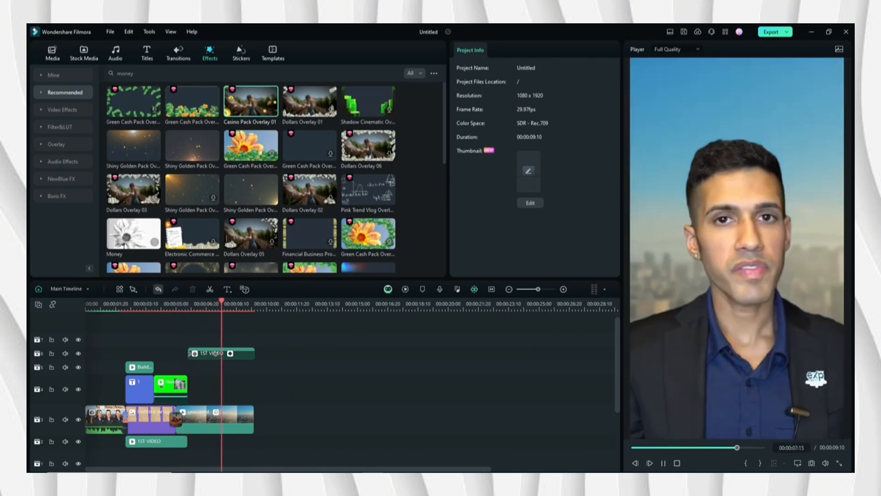
Add the I Am Rich Pack money sticker from a 'money' search onto a lower track
left_click(663, 463)
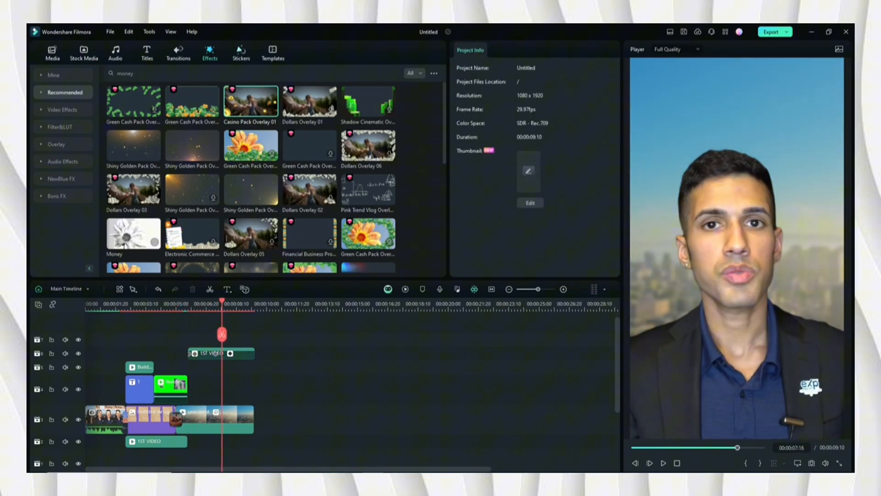
left_click(240, 52)
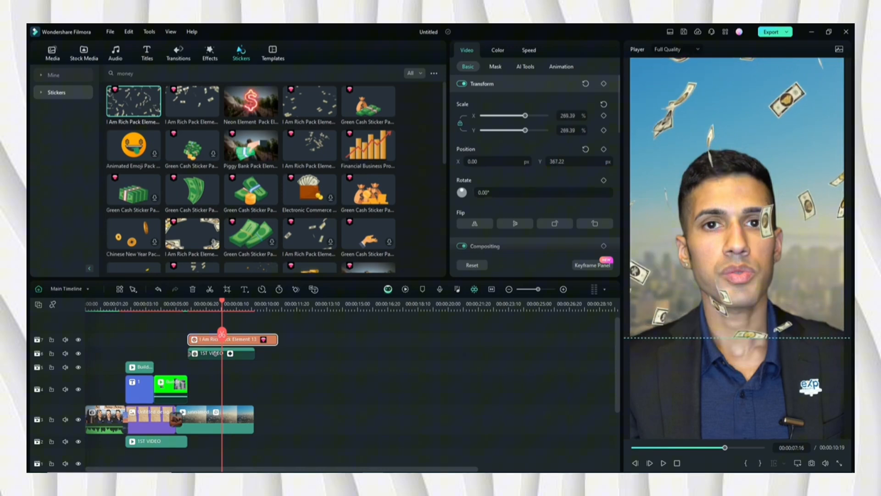
left_click_drag(232, 339, 232, 389)
type("real estate")
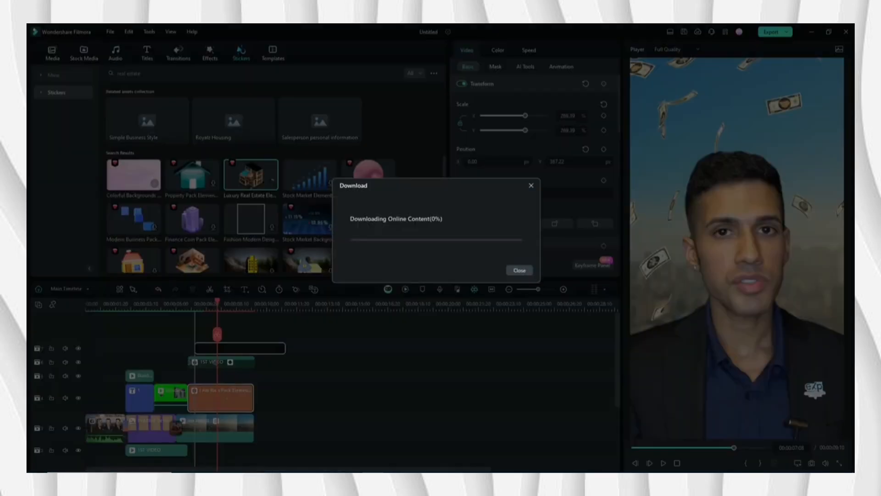
Shrink Luxury Real Estate Element 02 to about 51% and move it near the bottom
left_click(518, 270)
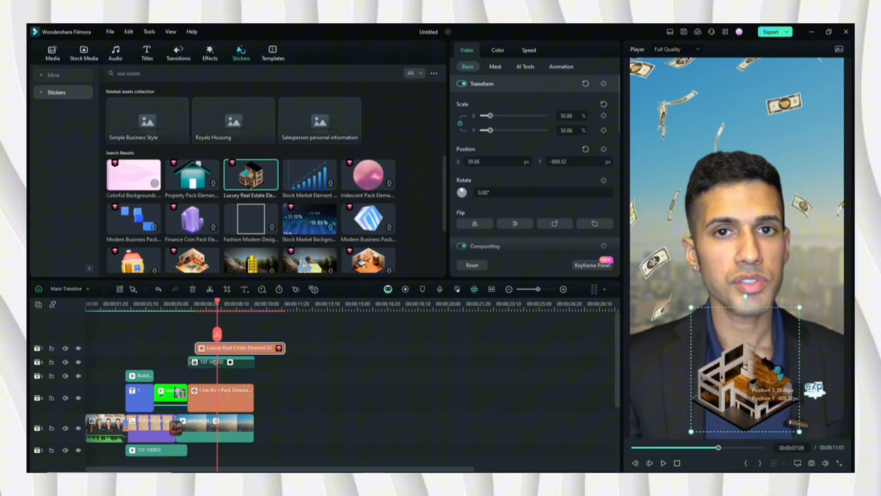
left_click_drag(748, 388, 731, 402)
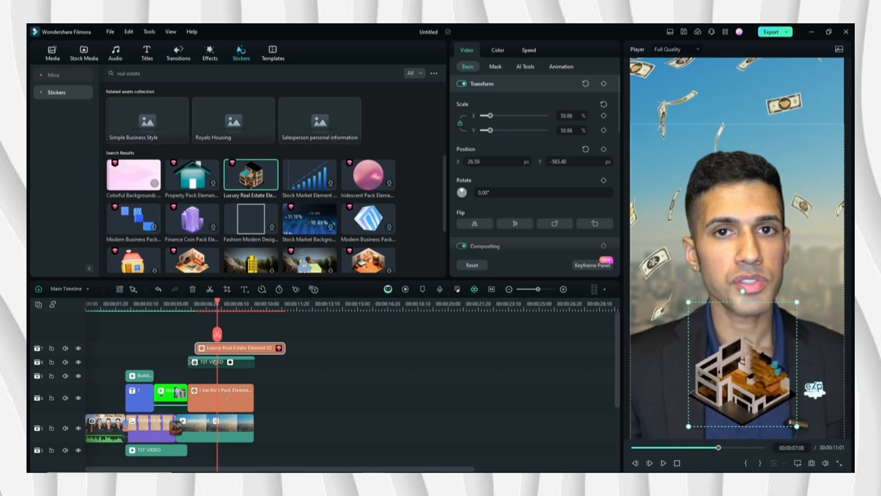